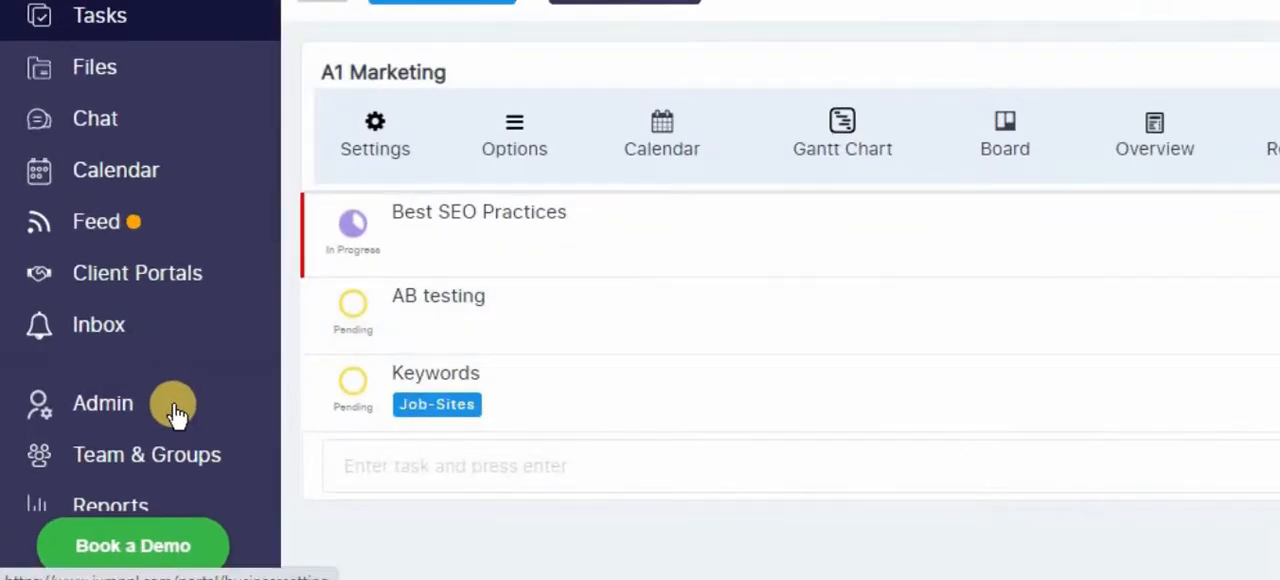
- Go to the Admin area from the left sidebar, landing on Billing Info with the trial notice
click(102, 402)
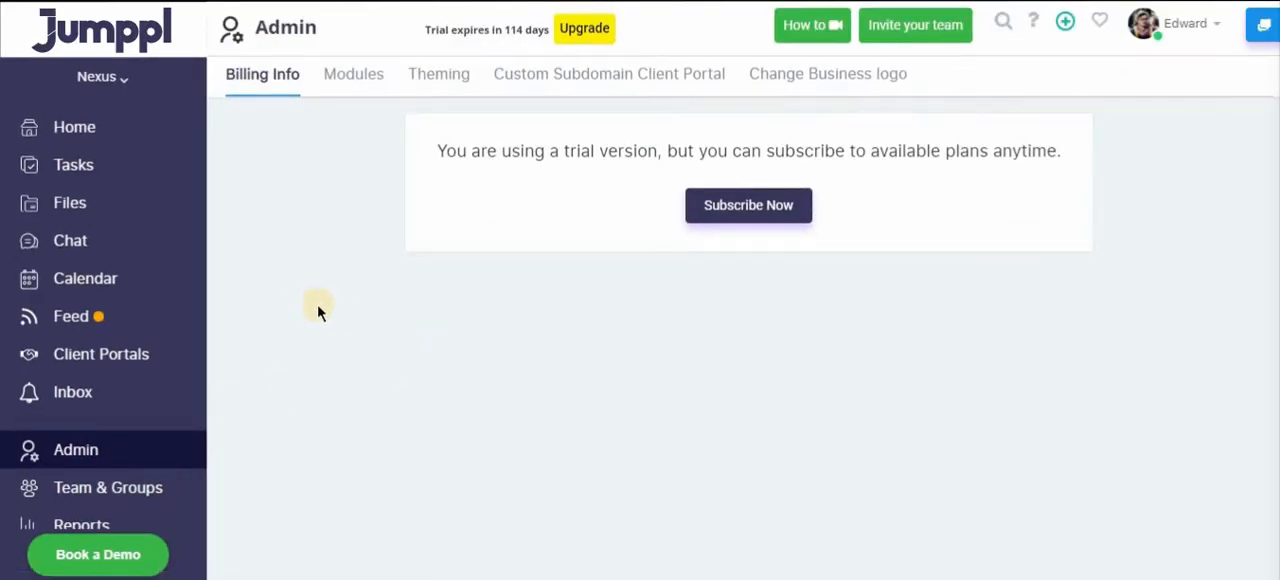
mouse_move(438, 72)
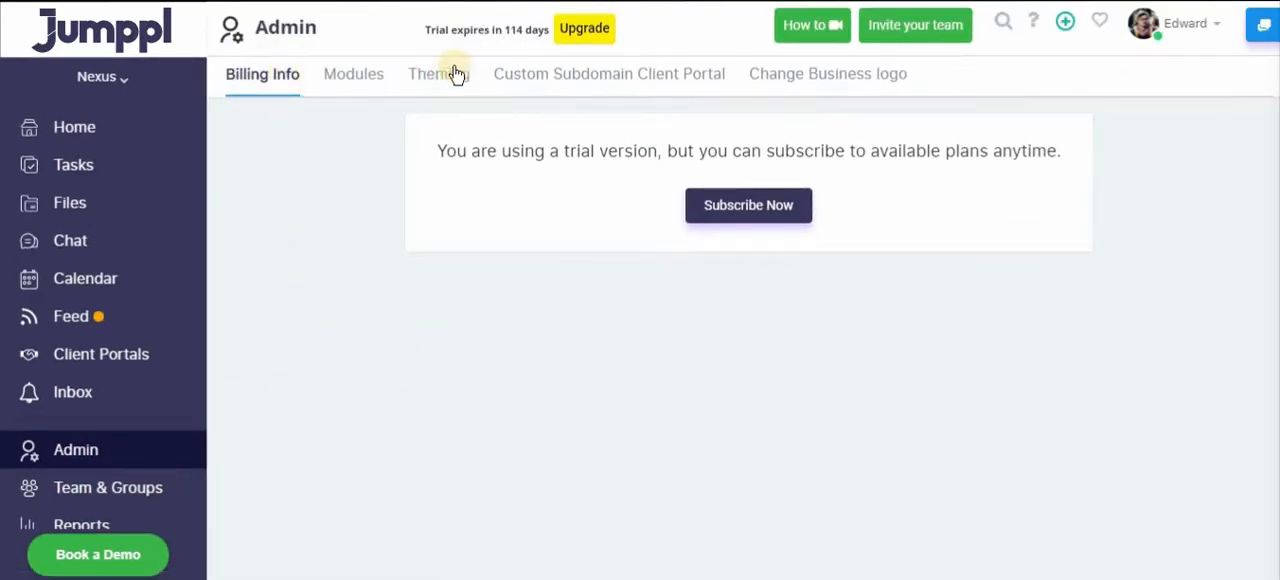
mouse_move(258, 84)
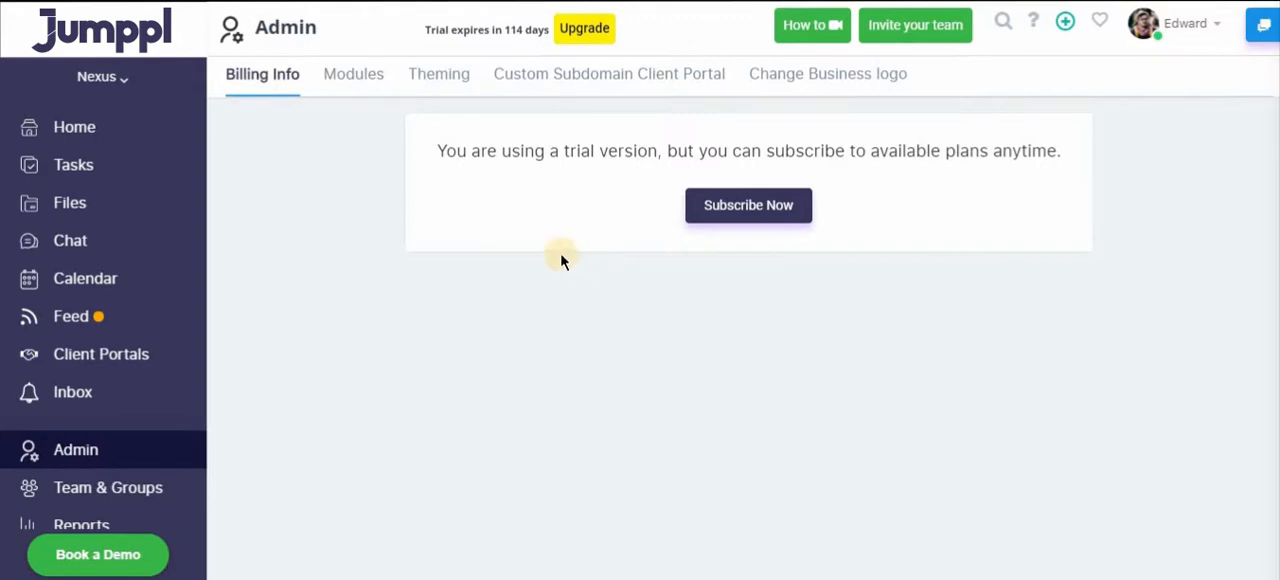
mouse_move(582, 316)
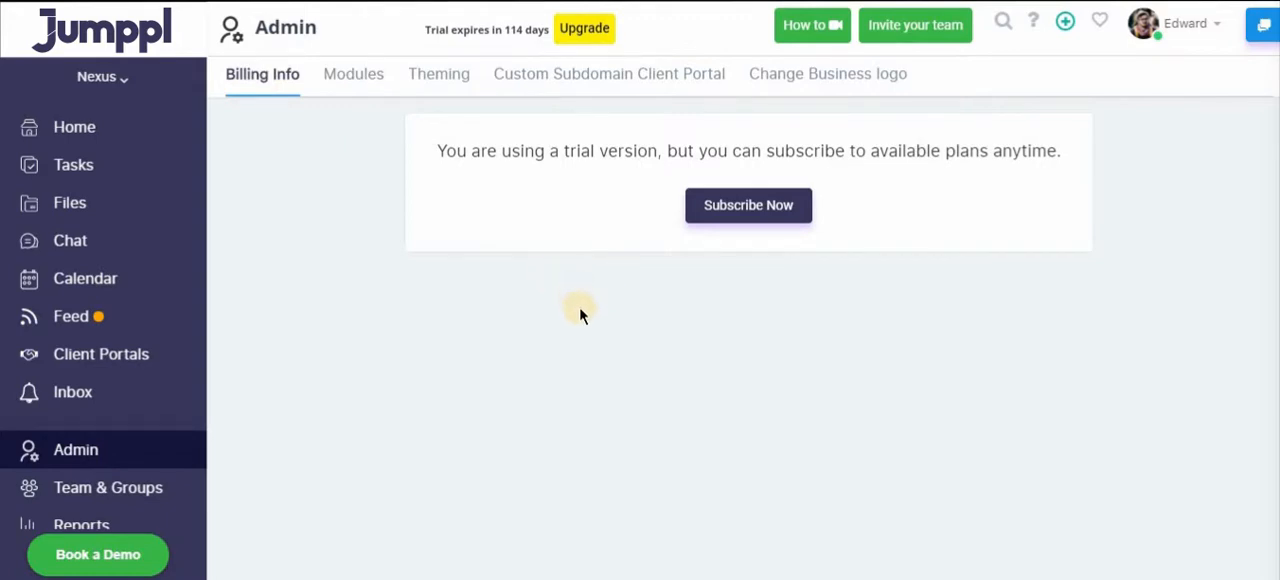
mouse_move(710, 250)
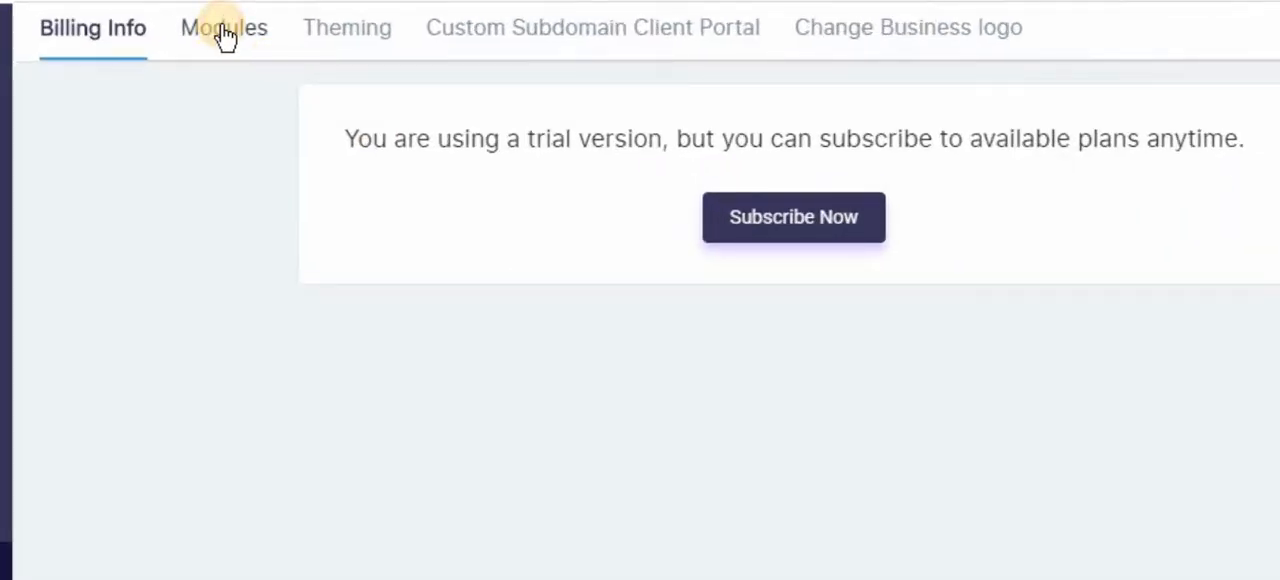
- Review the Modules list with all seven sections enabled, then move on to Theming
click(224, 28)
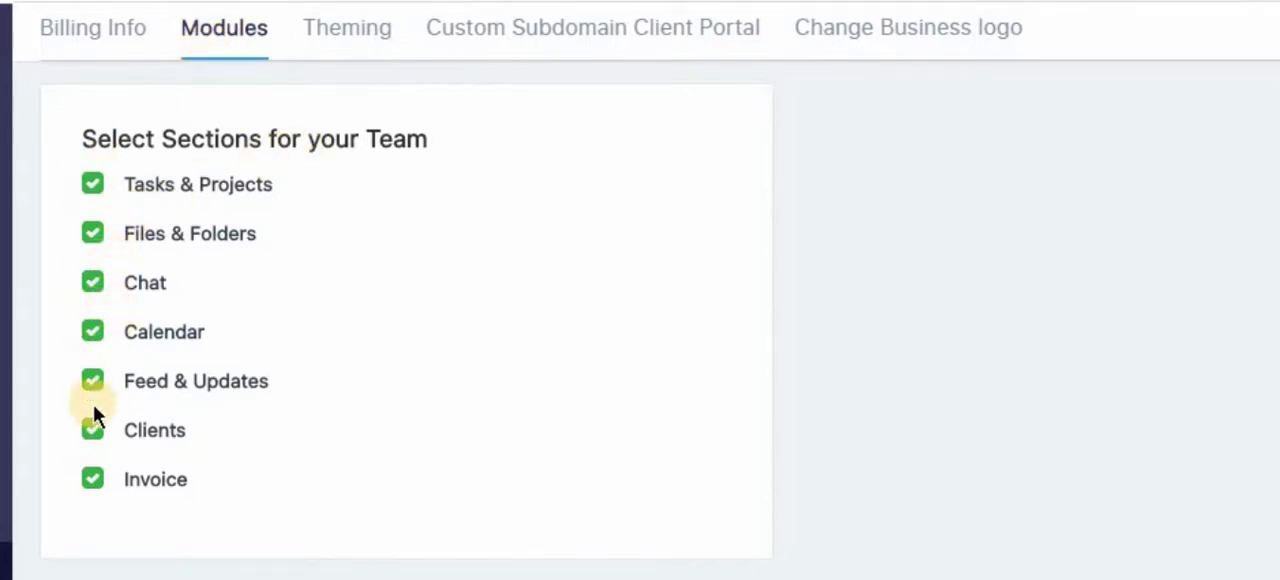
mouse_move(176, 196)
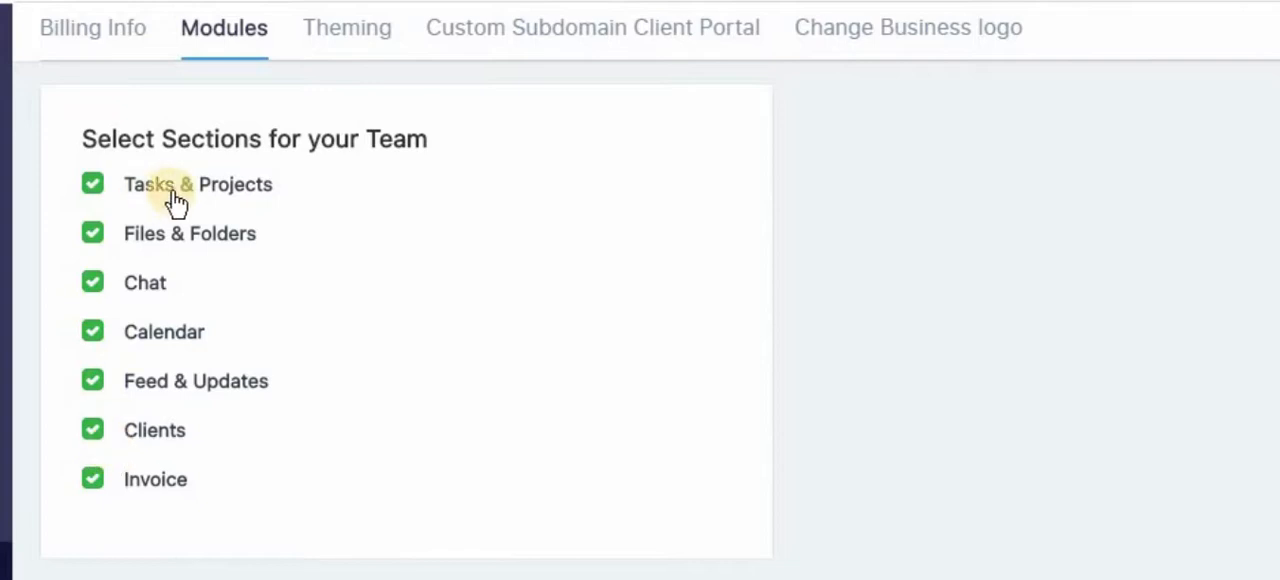
mouse_move(222, 278)
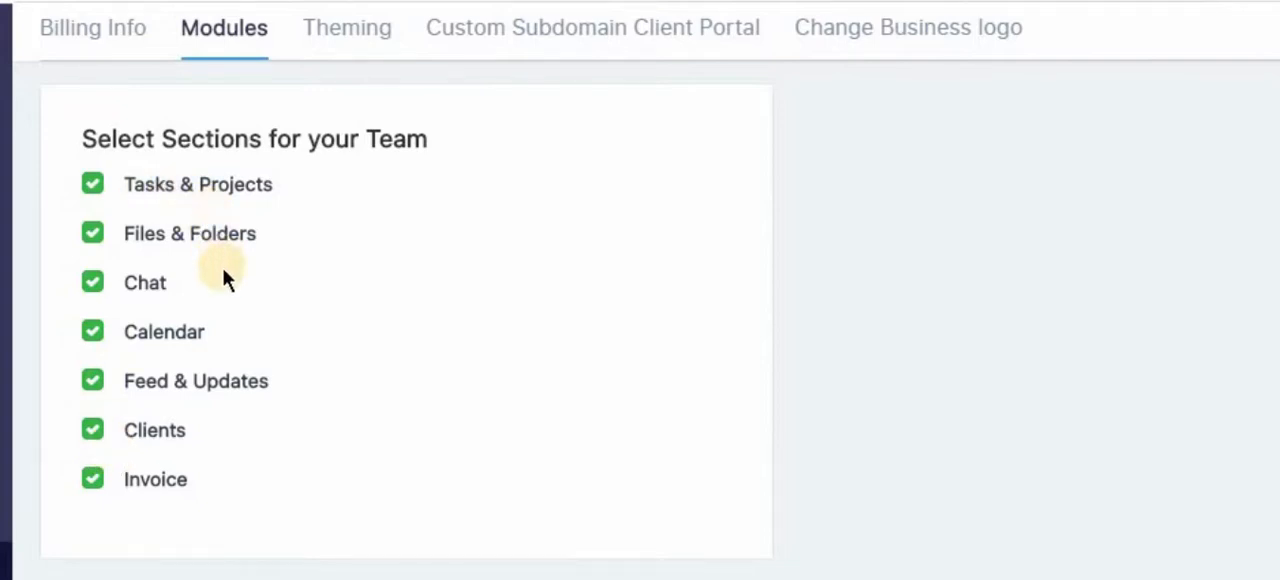
mouse_move(224, 358)
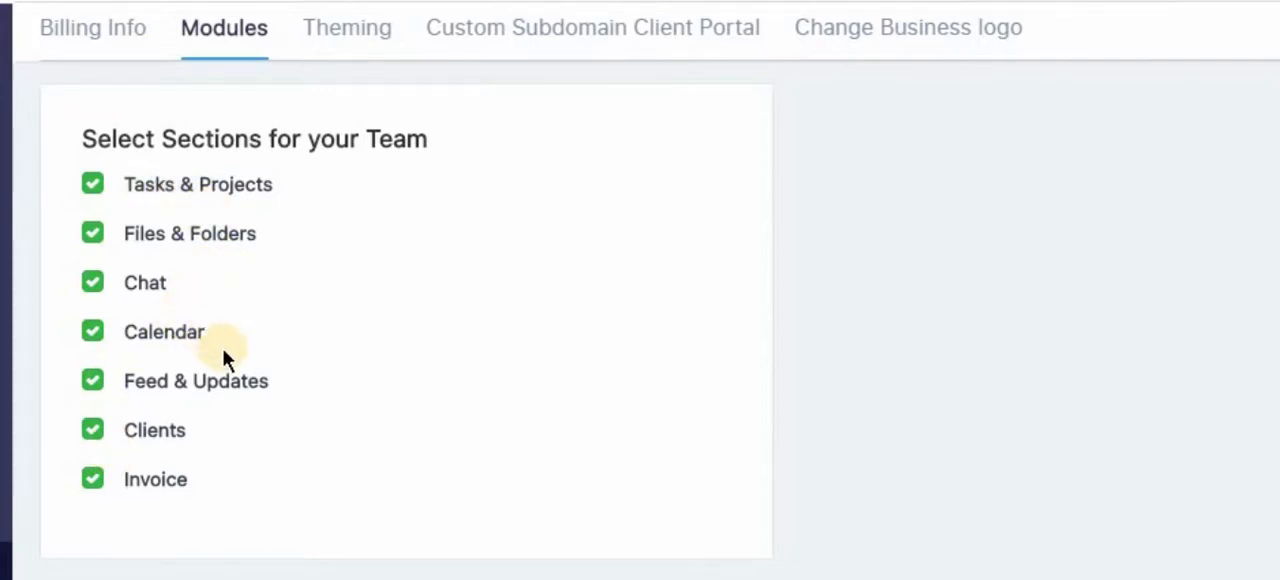
mouse_move(282, 344)
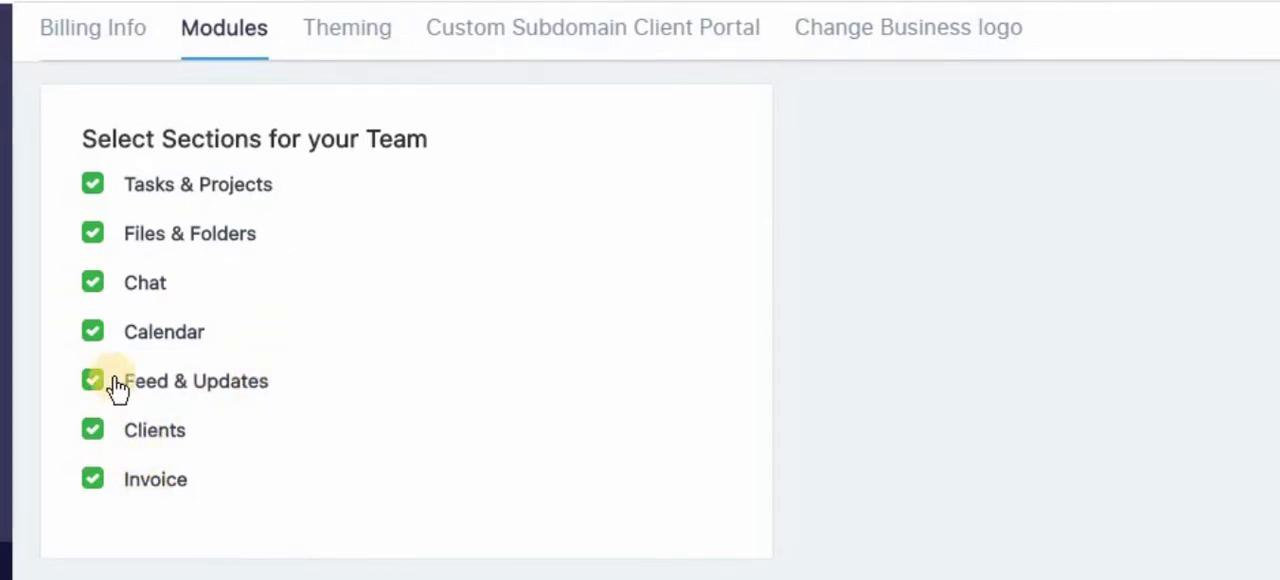
mouse_move(92, 332)
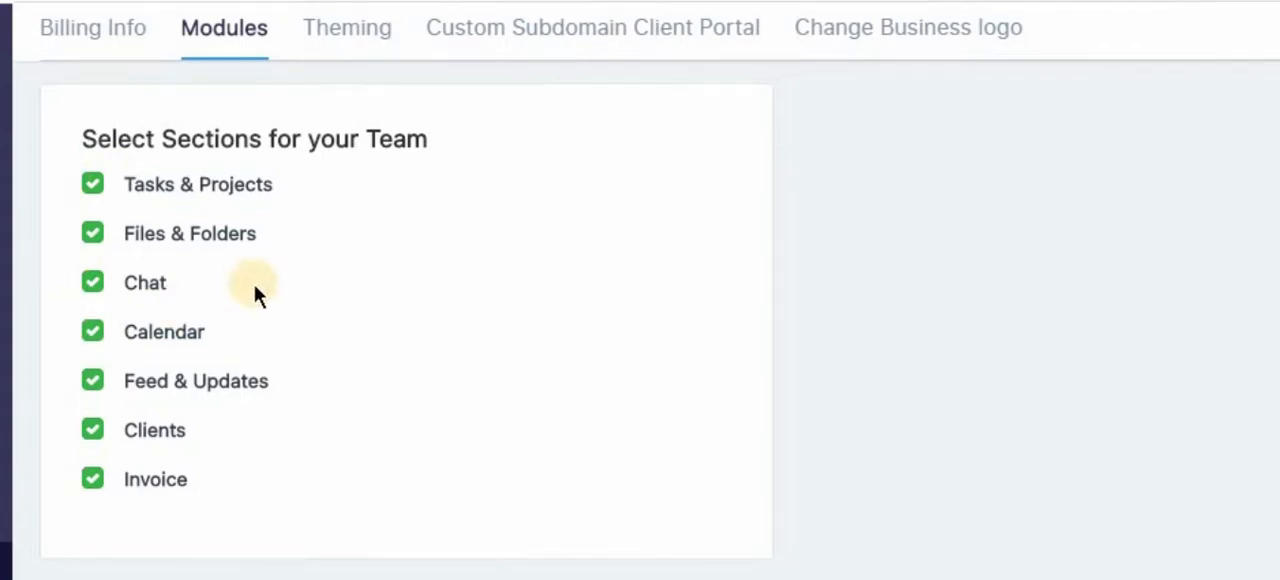
click(438, 72)
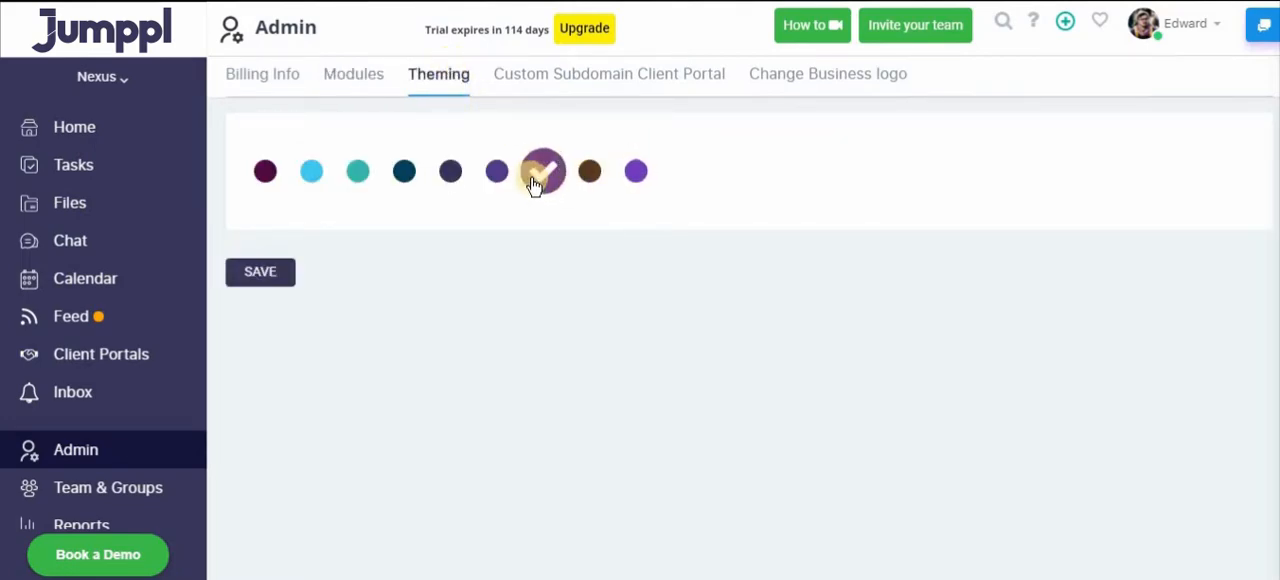
- Try teal, maroon, dark blue, purple and mauve swatches, settling on purple as the theme colour
click(358, 172)
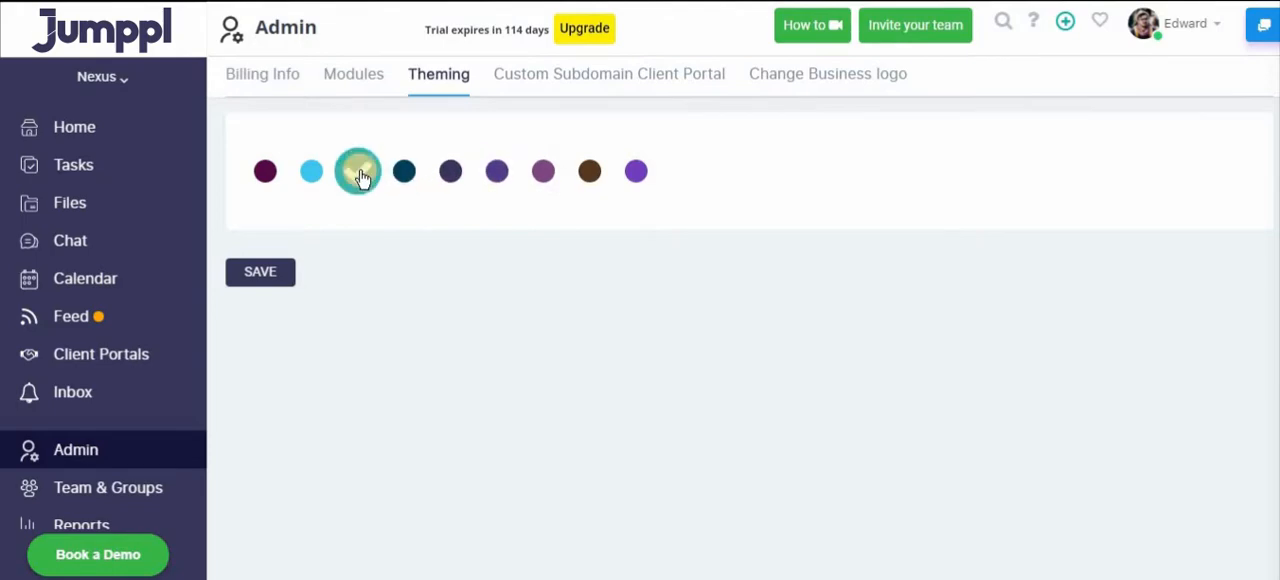
click(356, 172)
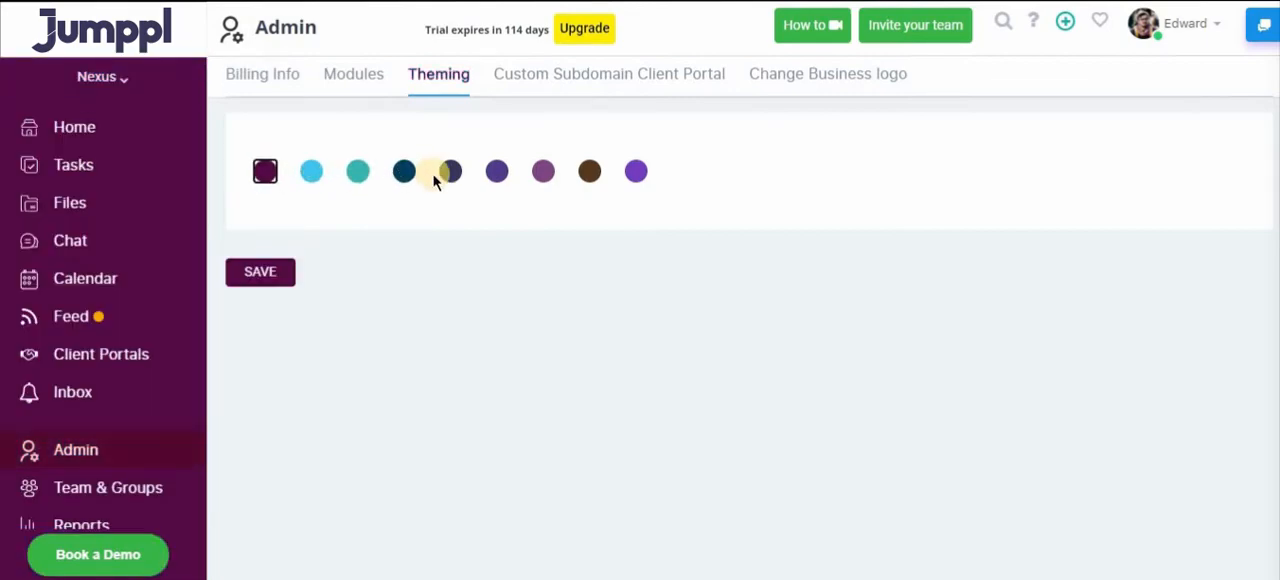
click(450, 172)
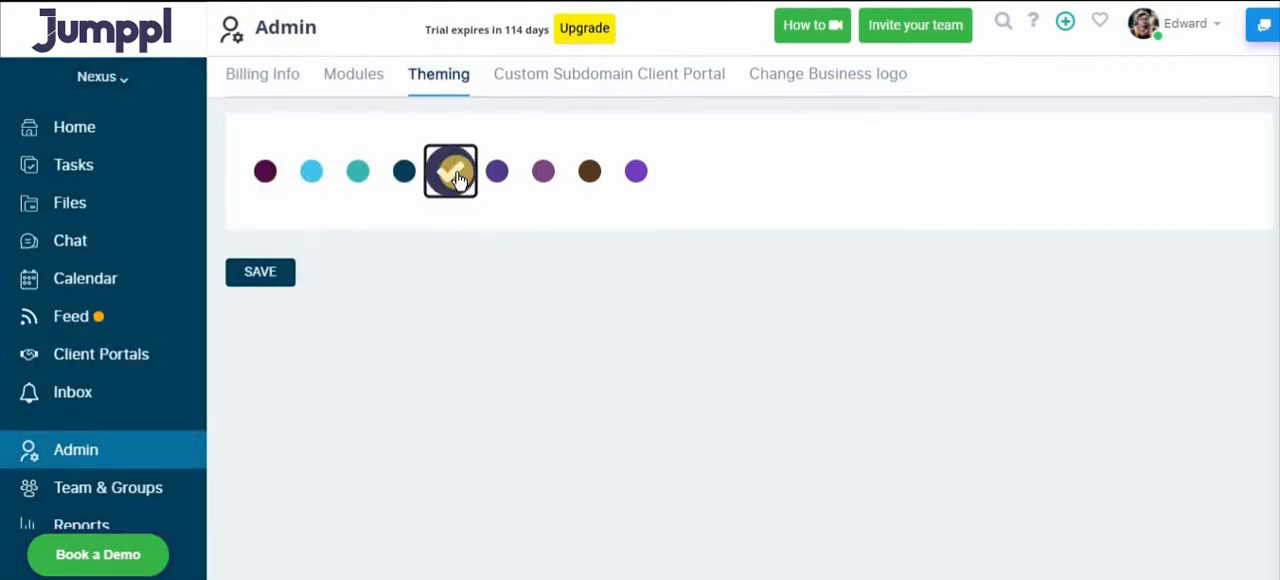
click(496, 172)
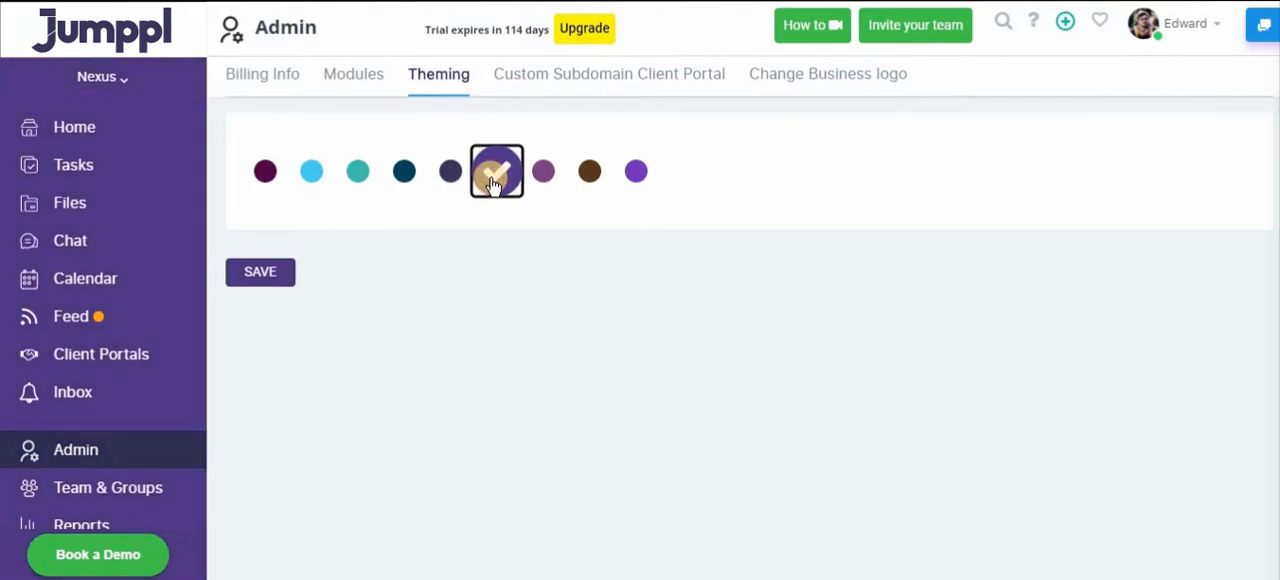
click(544, 170)
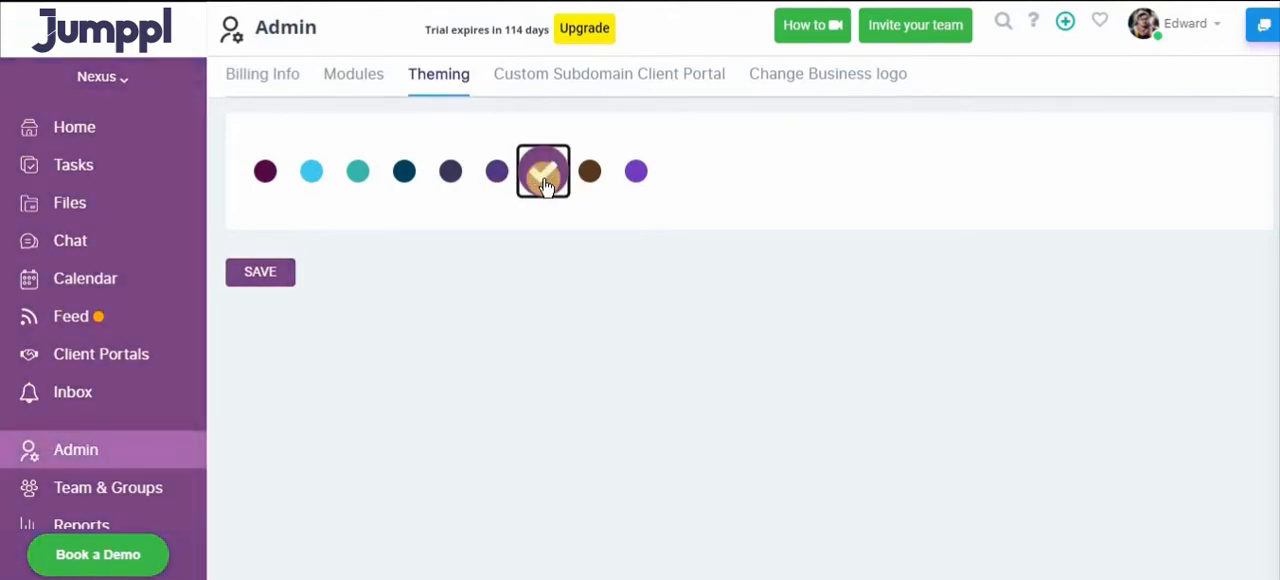
click(496, 172)
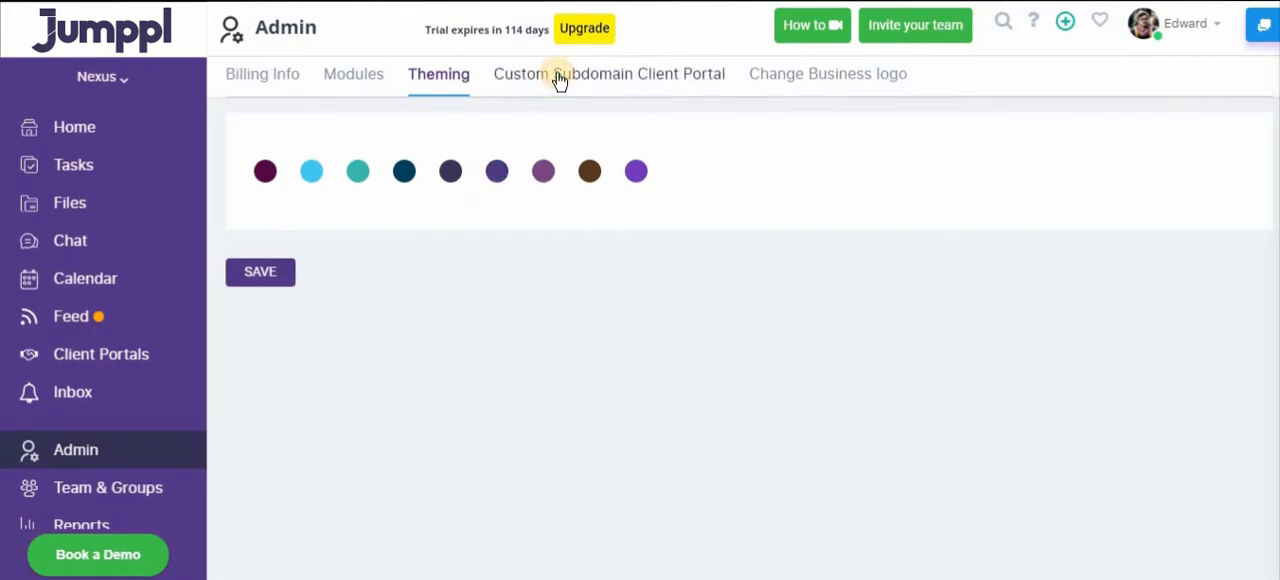
- Switch to the Custom Subdomain Client Portal settings page
click(608, 72)
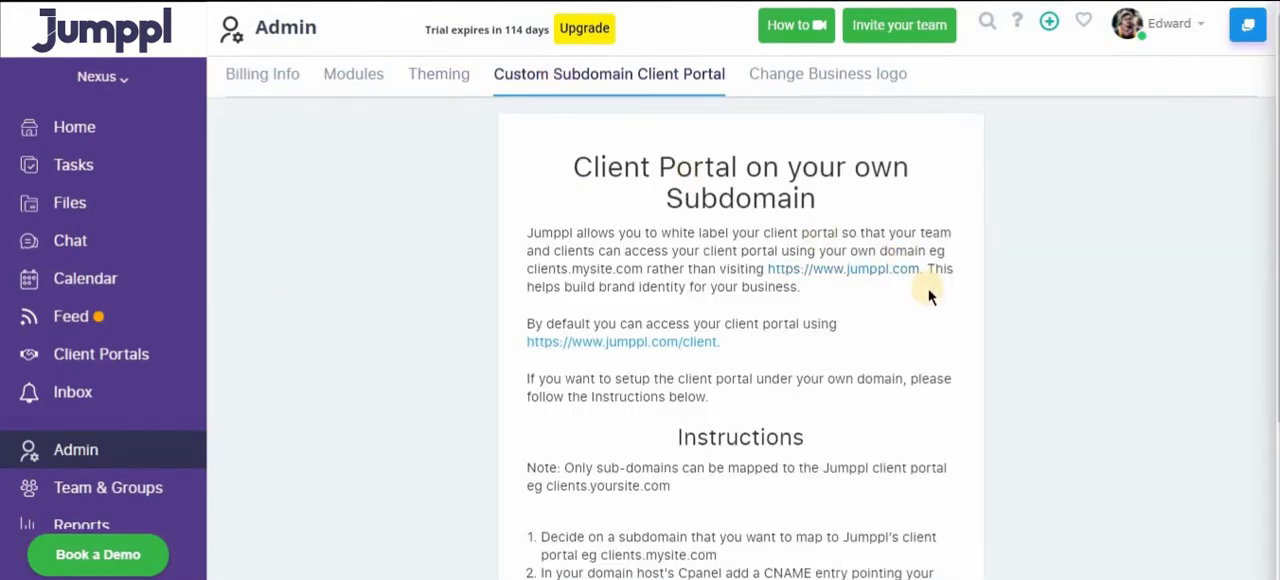
mouse_move(1040, 336)
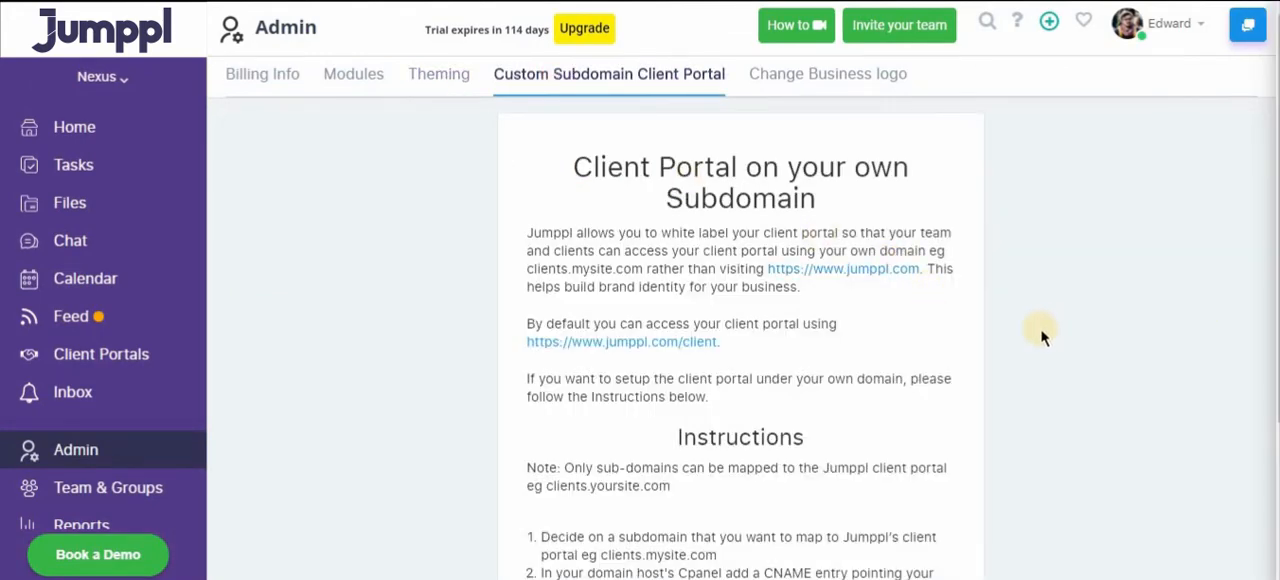
scroll(down, 3)
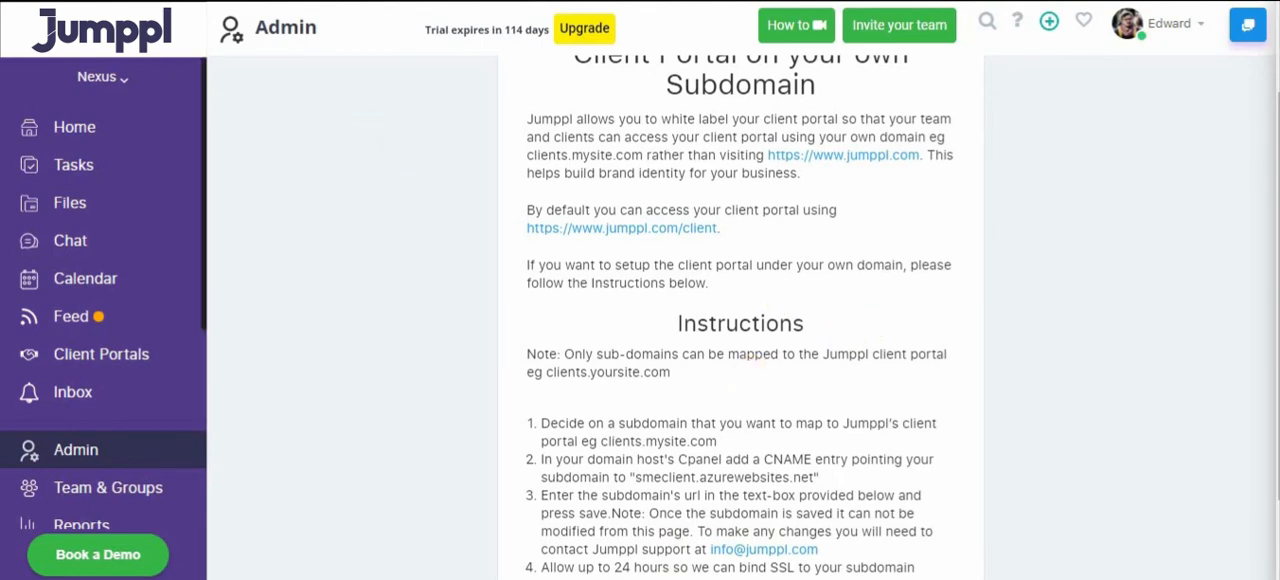
- View the Change Business logo page showing the current main menu logo
click(828, 74)
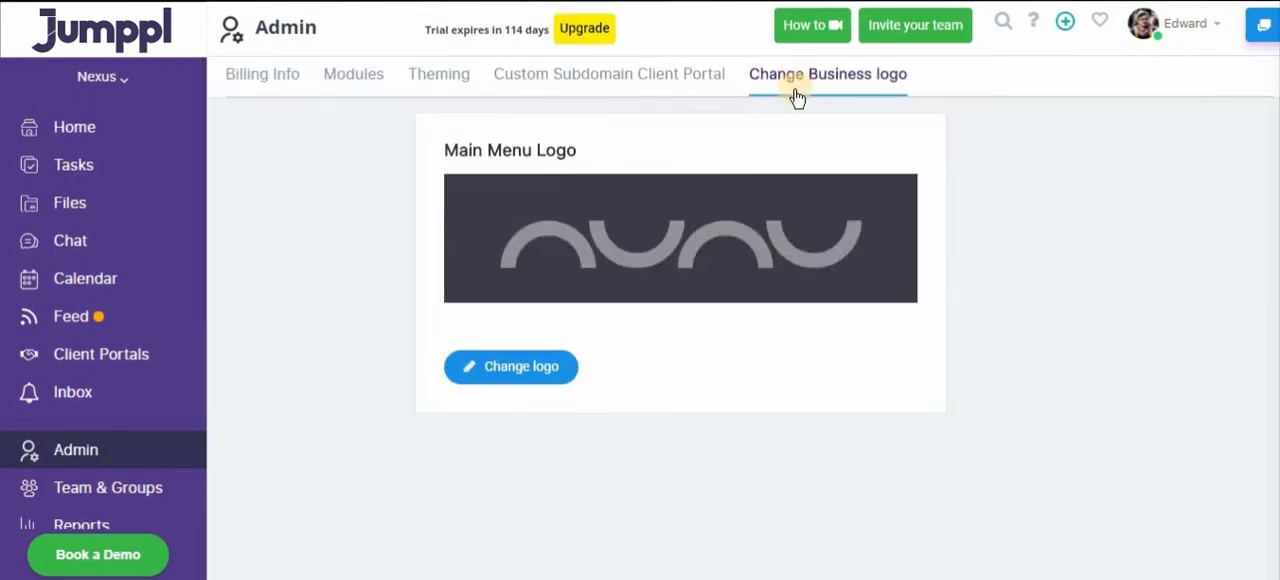
mouse_move(868, 108)
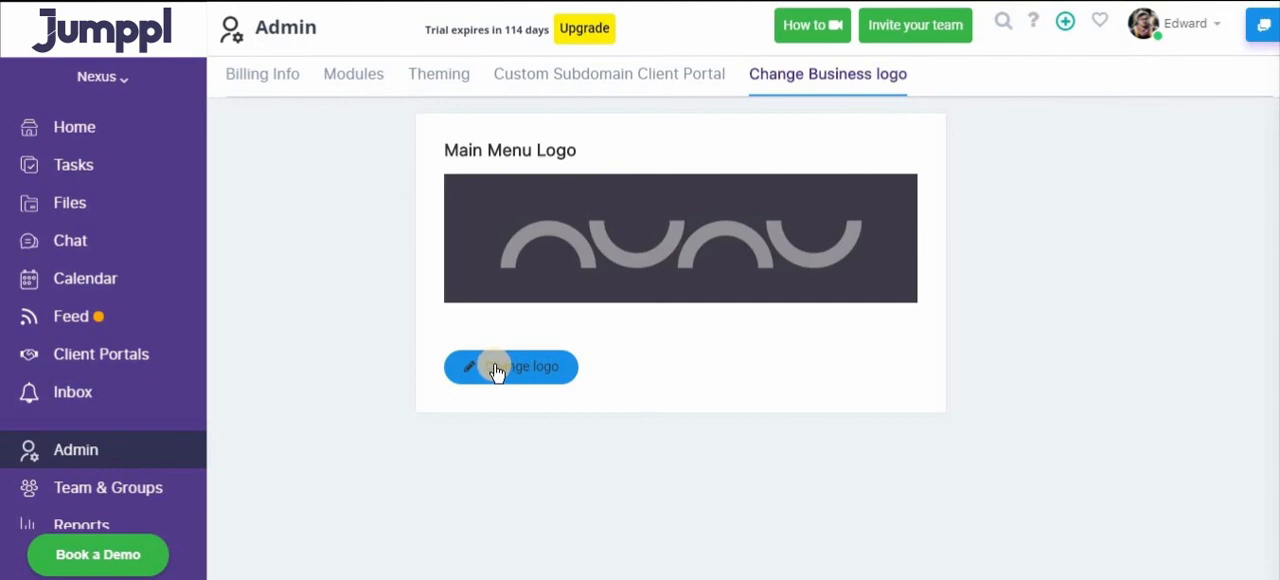
mouse_move(366, 282)
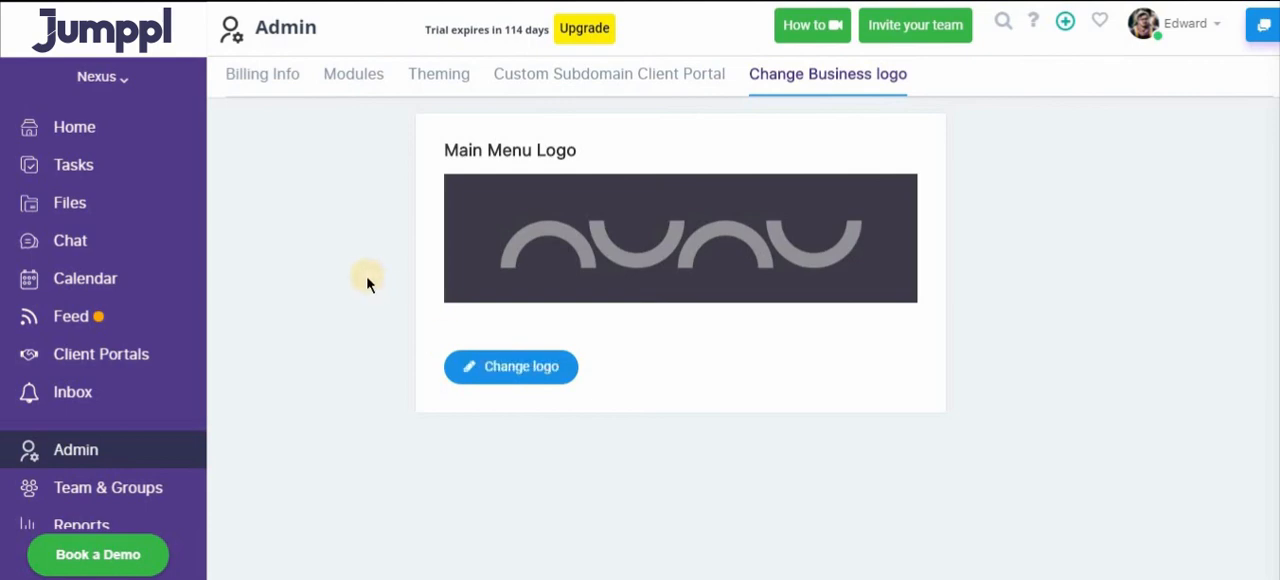